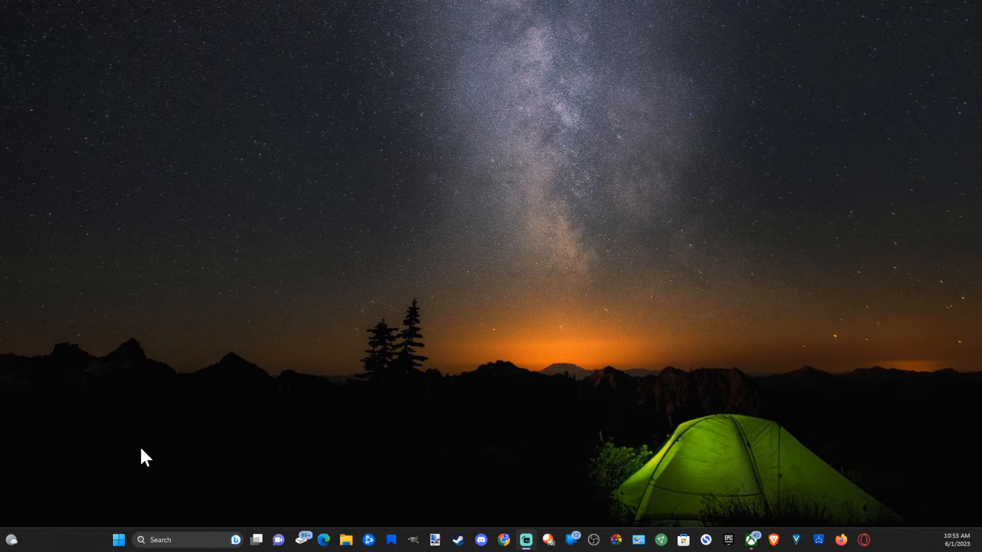
- Launch Windows Settings from the Start menu's pinned apps
click(118, 540)
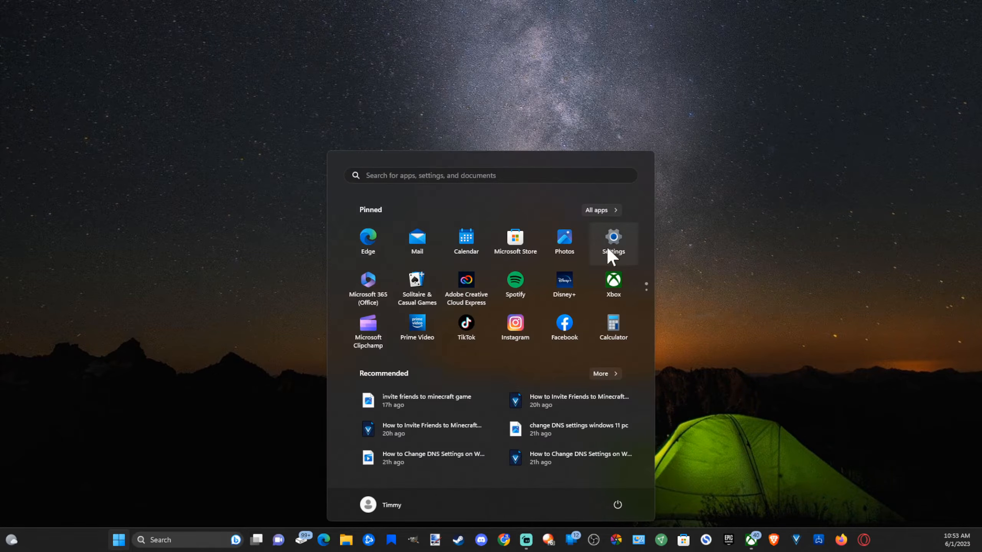
click(612, 241)
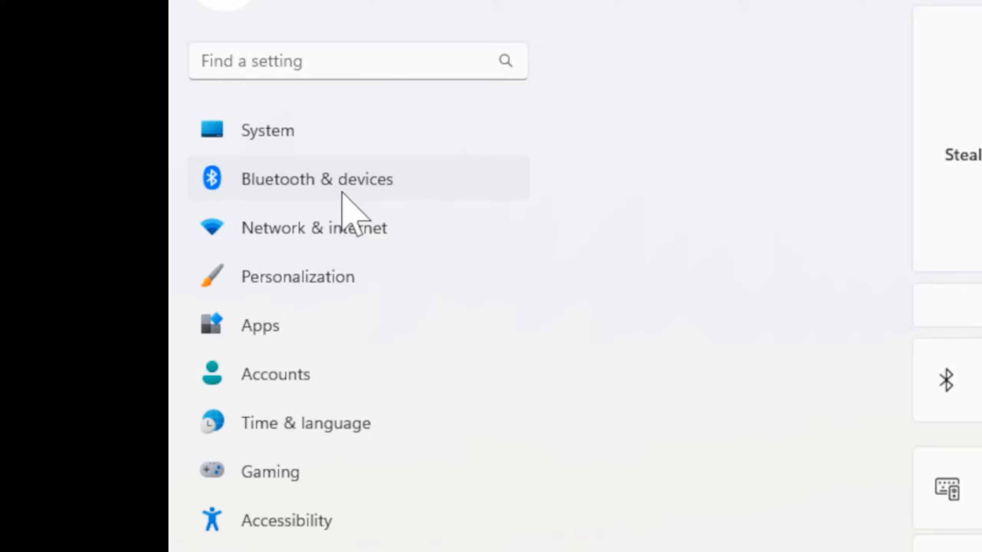
- Go to Bluetooth & devices with Bluetooth on and begin adding a new device
click(316, 178)
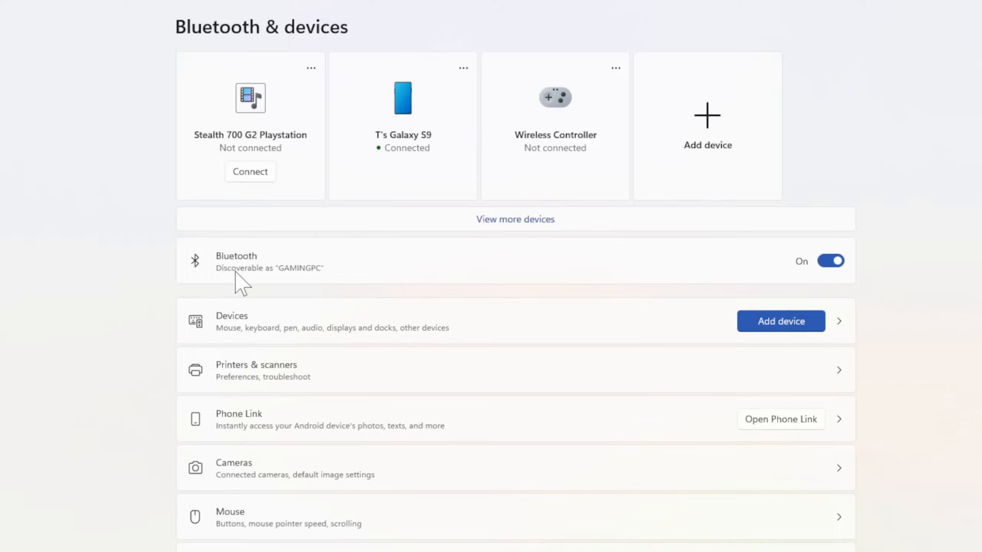
mouse_move(803, 277)
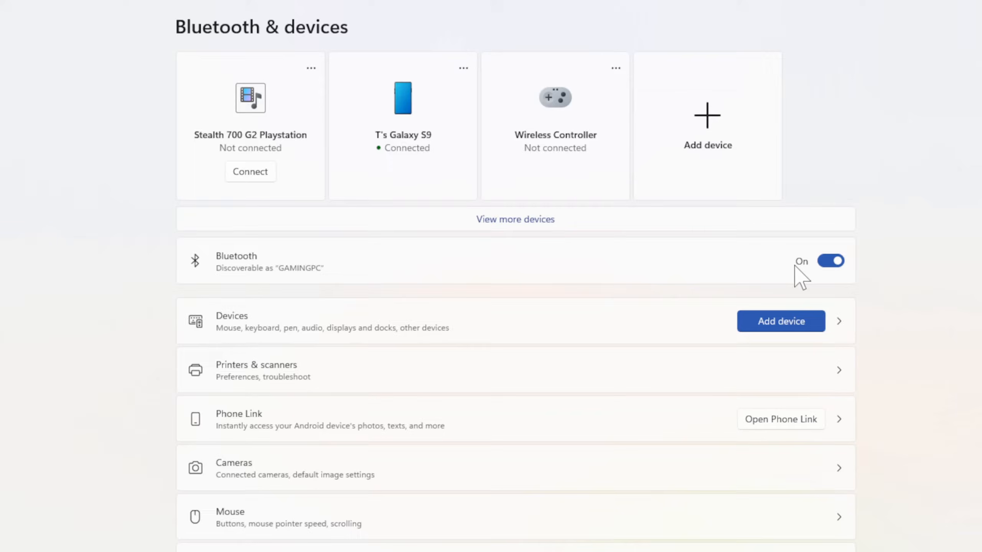
mouse_move(781, 331)
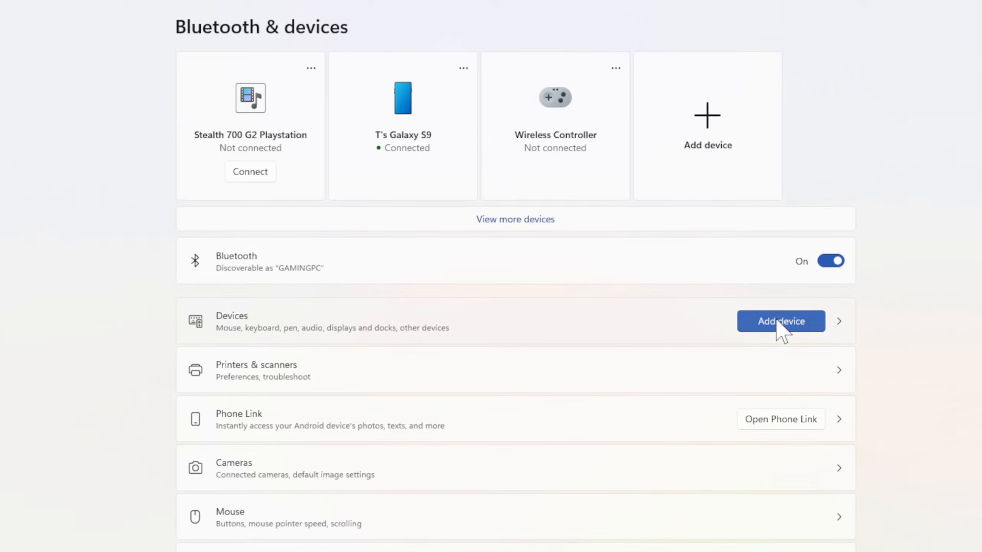
click(780, 321)
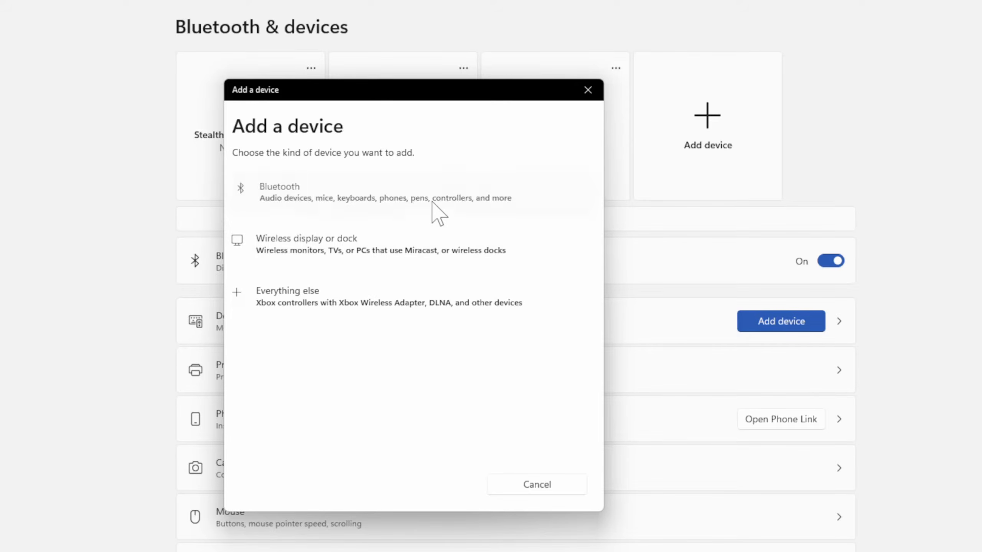
- Choose Bluetooth as the device type and pair the discovered Wireless Controller
click(279, 192)
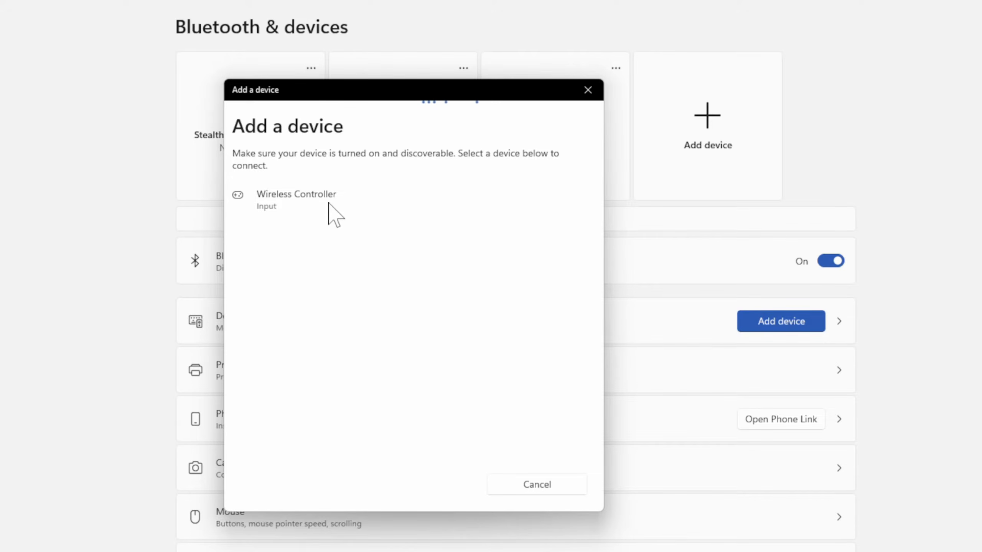
click(296, 194)
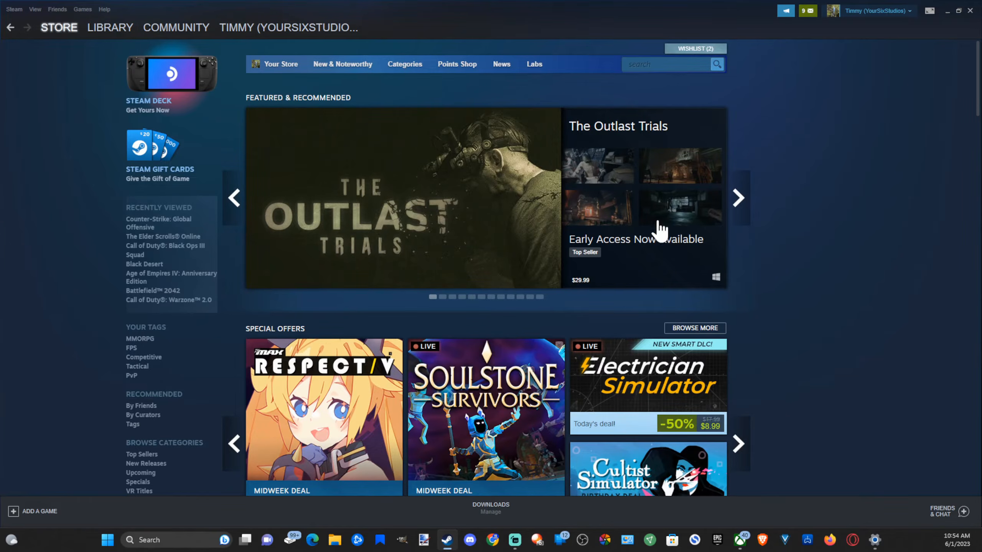
mouse_move(930, 10)
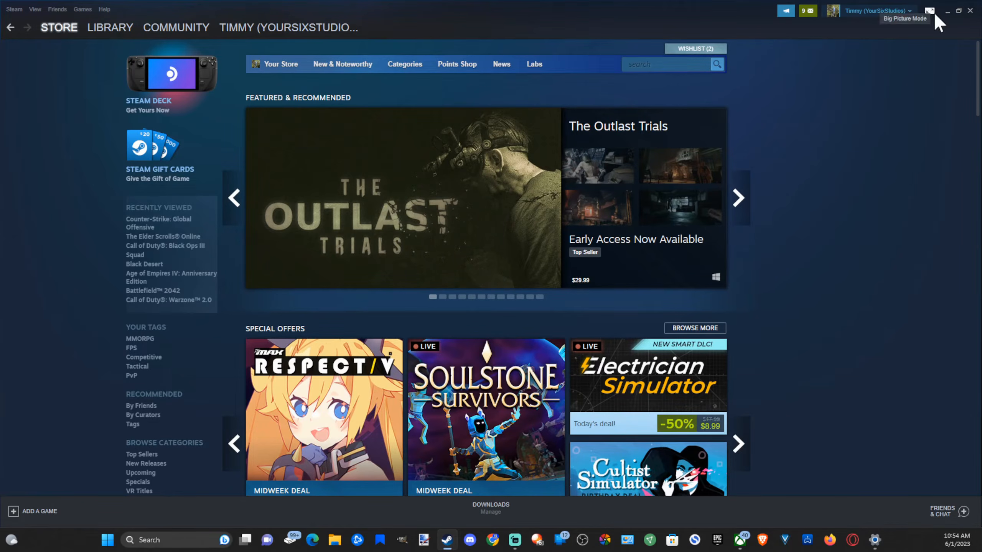
- Switch Steam into Big Picture Mode to reach its settings menu
click(931, 12)
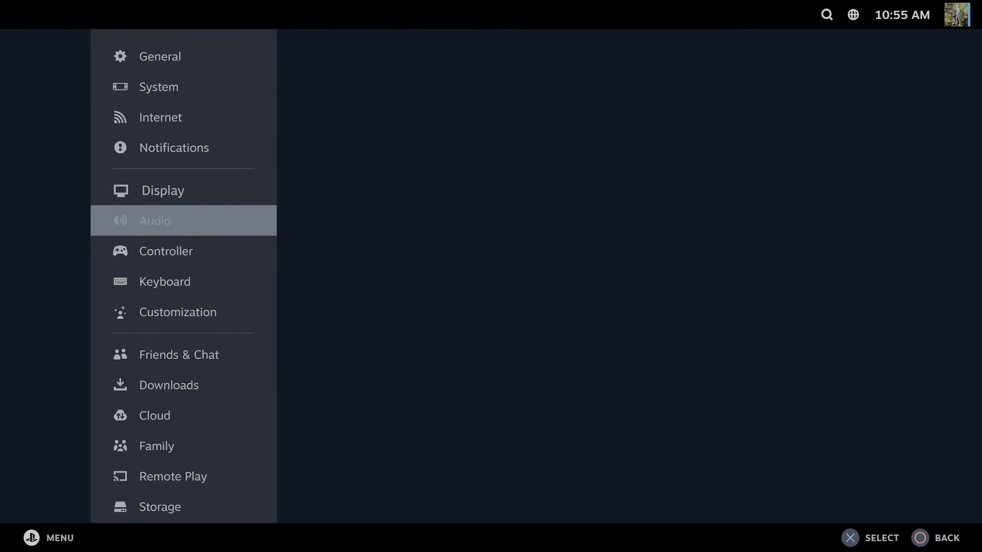
- Review Controller settings with Steam Input for PlayStation enabled, then move to Keyboard settings
click(170, 251)
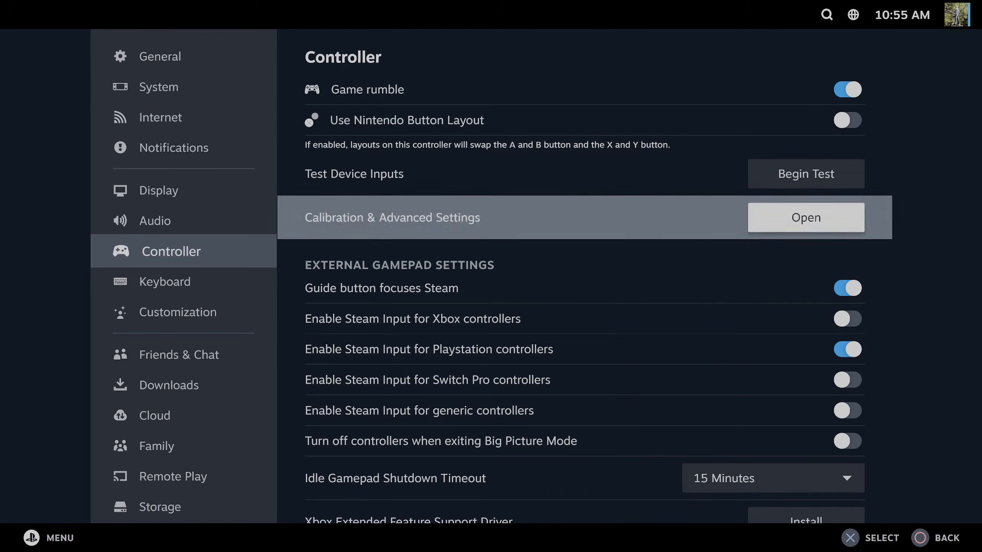
scroll(down, 3)
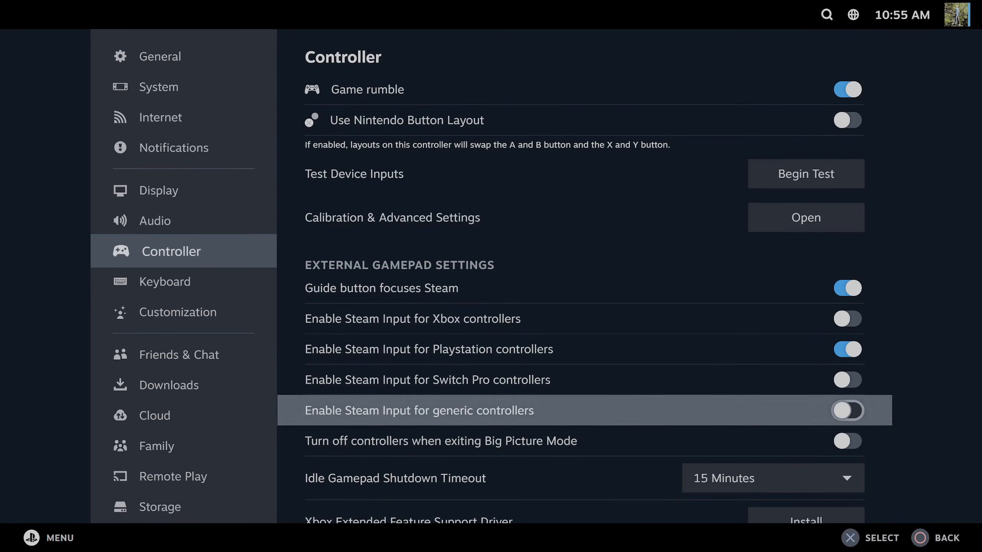
click(178, 282)
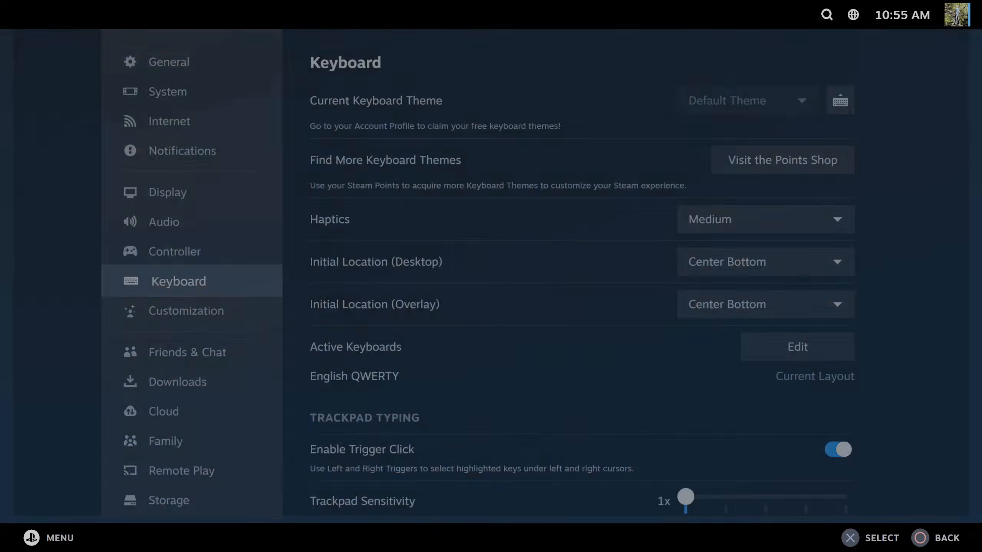